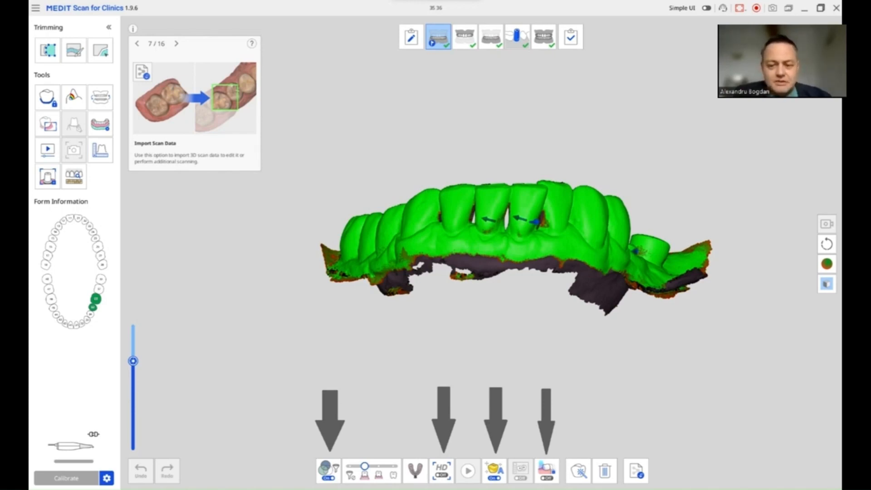
Start Scan Replay to watch the lower-arch scanning alongside the camera feed
left_click(47, 149)
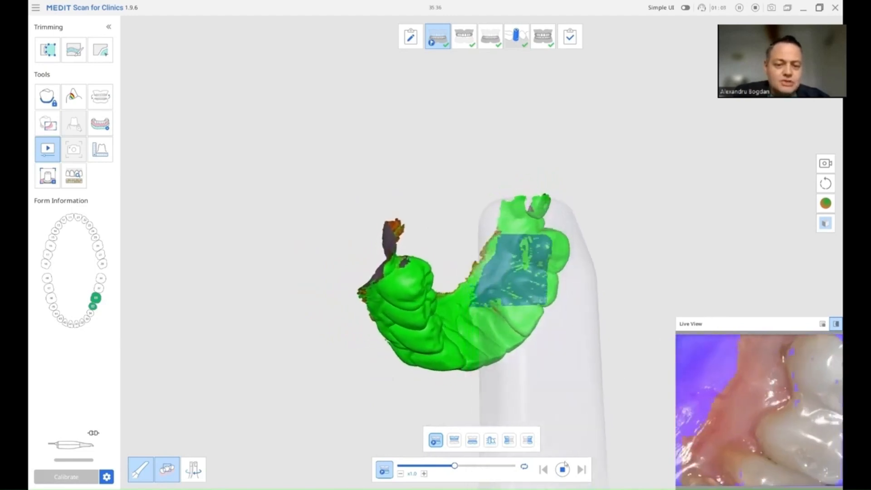
Close the replay and return to the full lower-arch scan workspace
left_click(562, 469)
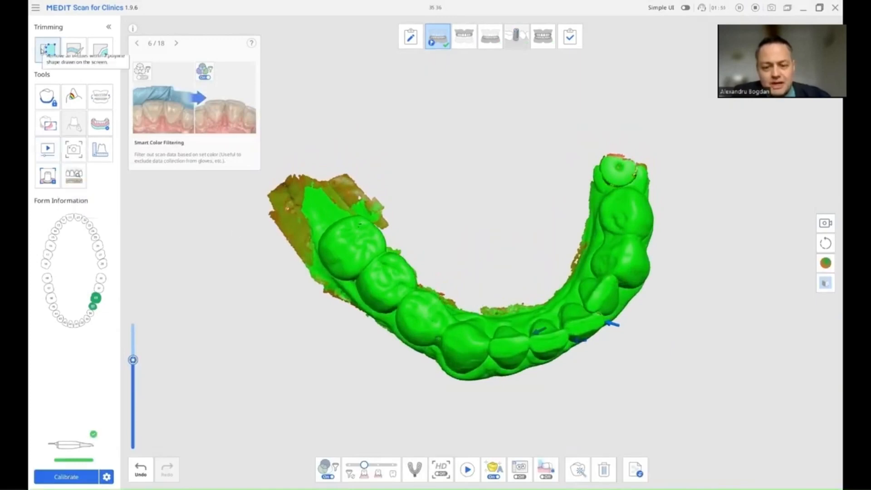
Trim the loose data off the arch's left end with a polyline outline
left_click(47, 49)
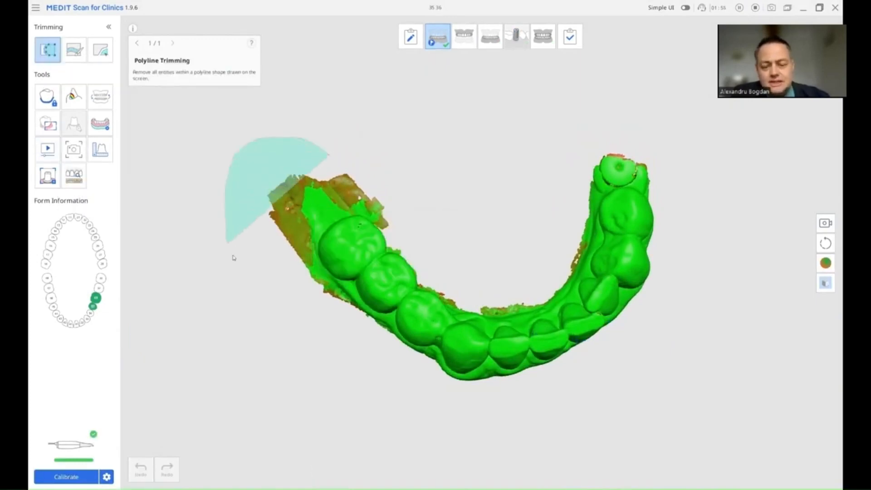
left_click_drag(233, 257, 389, 167)
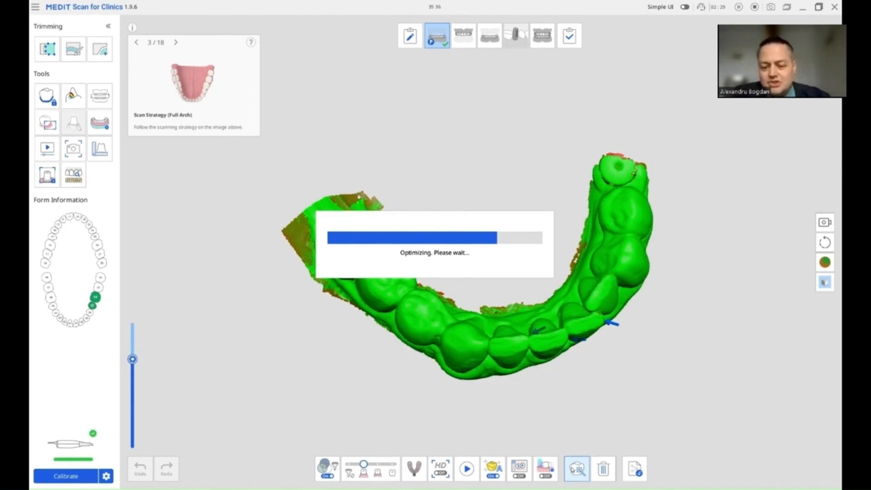
mouse_move(545, 468)
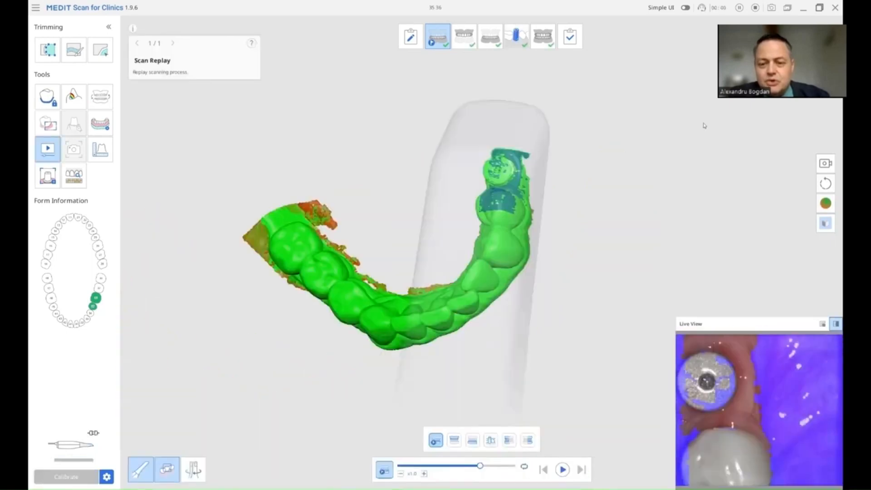
mouse_move(561, 469)
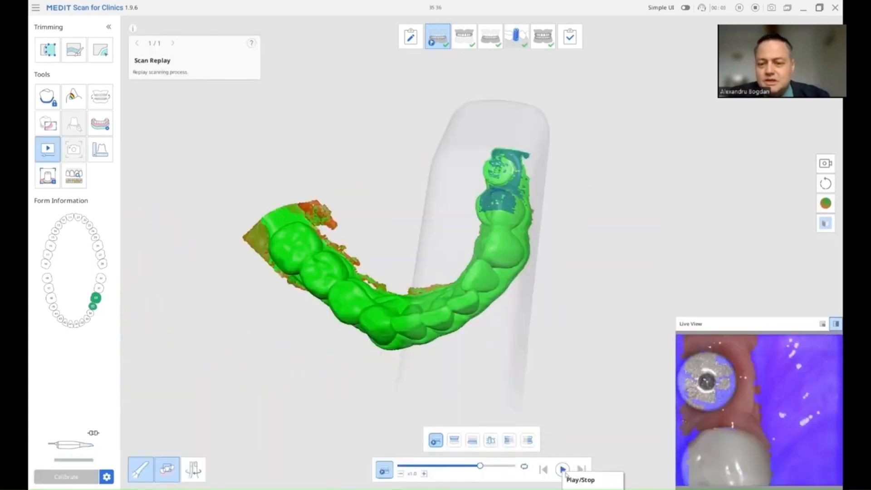
Play the replay through to the healing-abutment scanning section
left_click(562, 469)
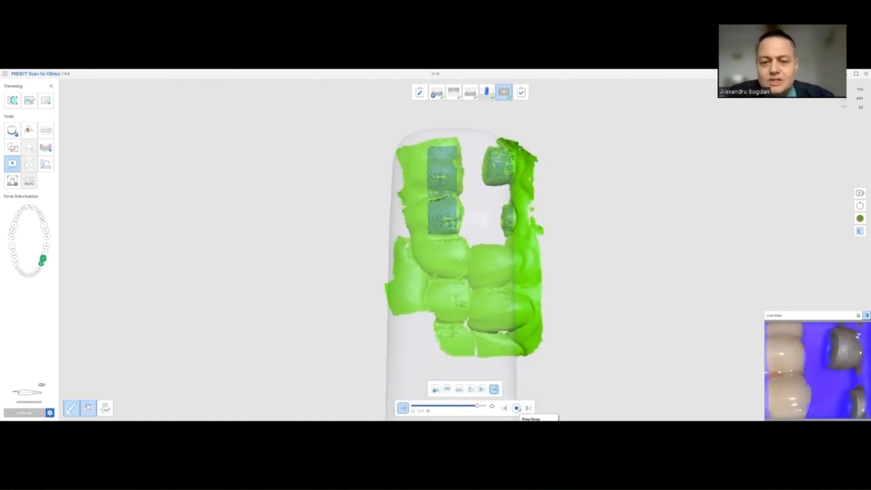
Restart the replay from the beginning and play it again
left_click(516, 407)
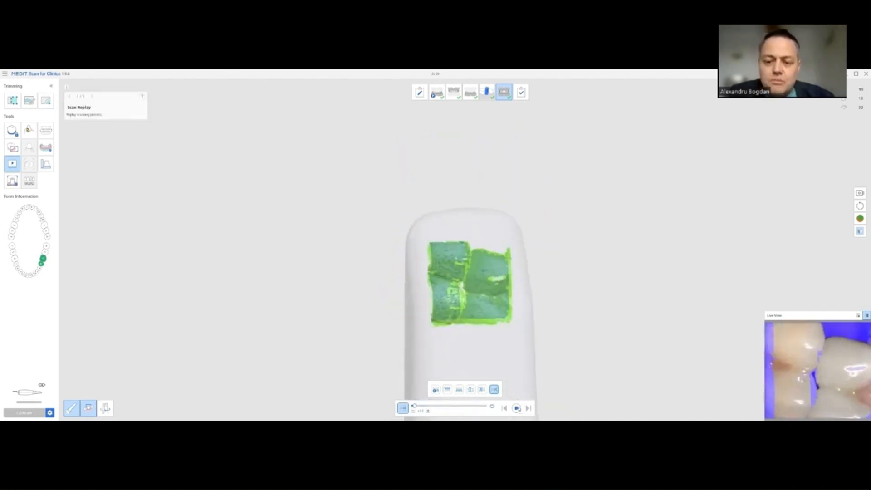
left_click(515, 407)
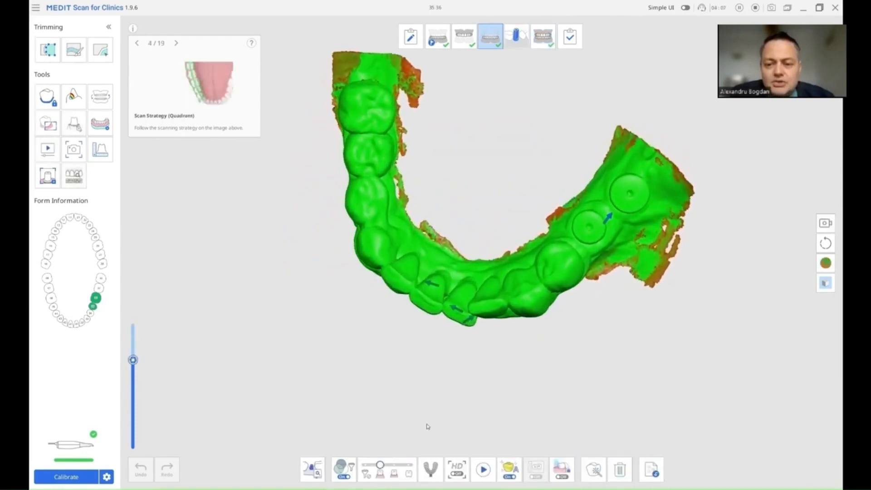
Draw a closed polyline trim outline around the rear healing abutment
left_click(47, 49)
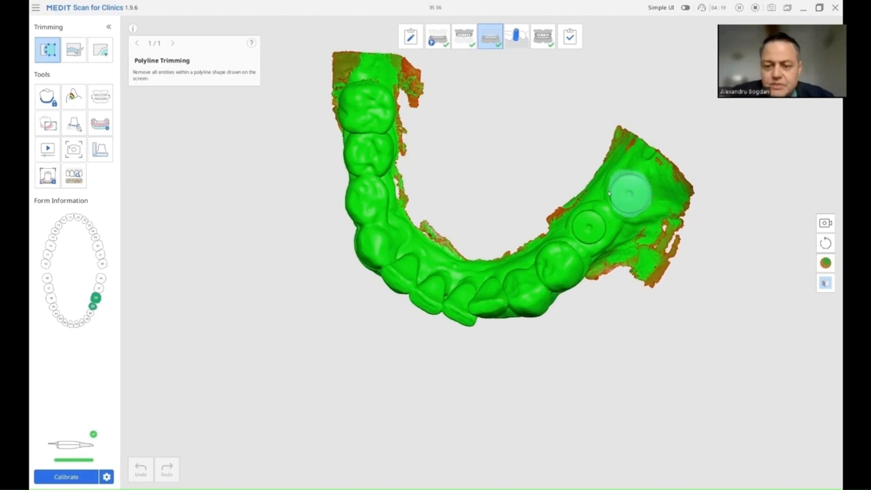
left_click(628, 194)
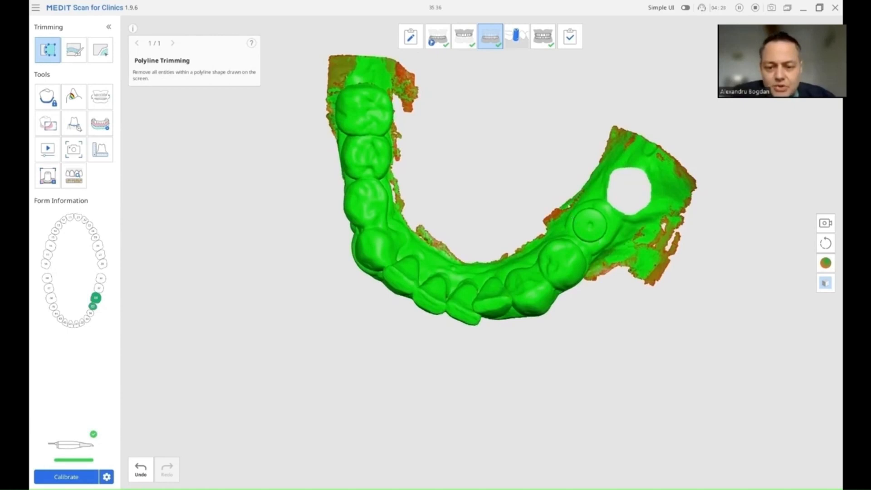
Exit trimming, lock the existing data, and start scanning into the rear abutment hole
left_click(47, 96)
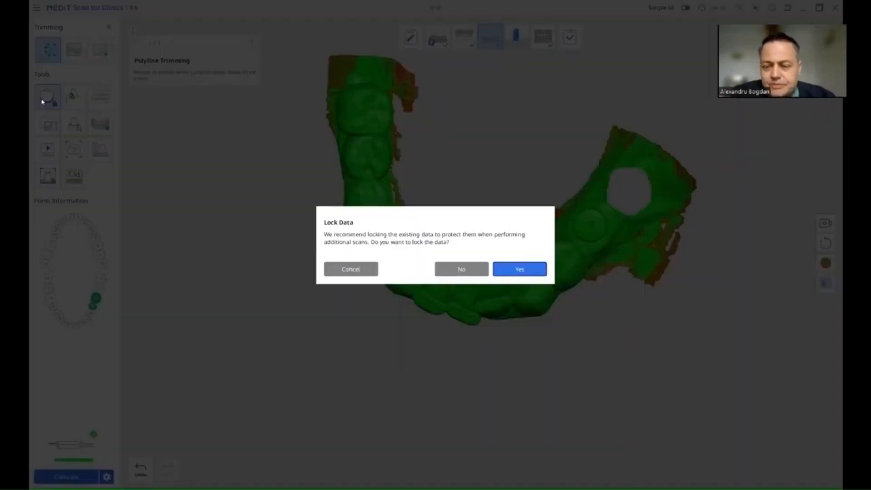
left_click(518, 269)
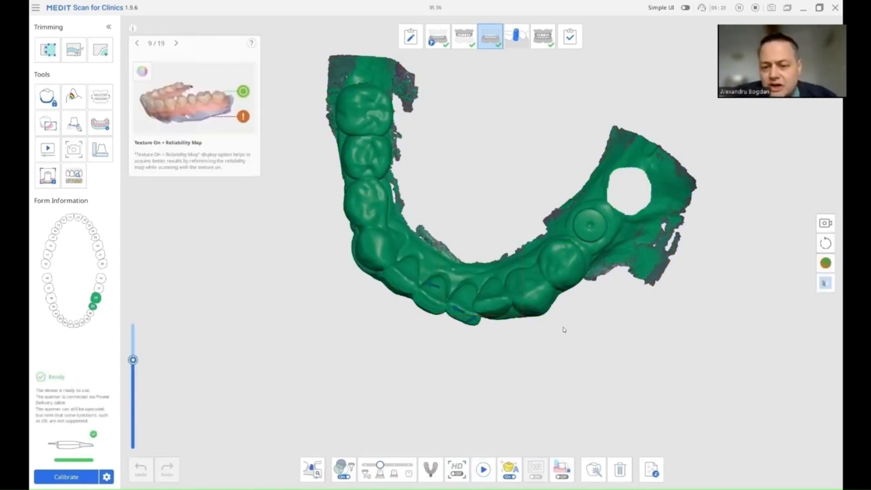
left_click(481, 470)
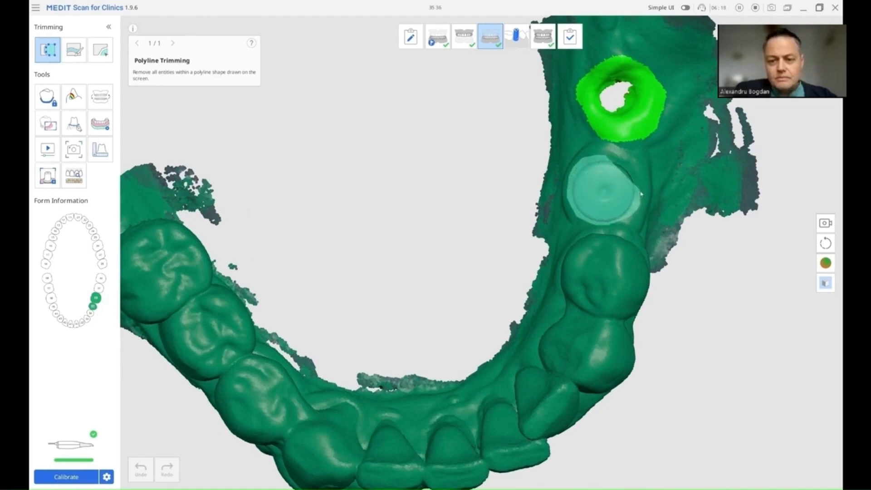
Cut out the second healing abutment and lock the surrounding scan data
left_click(600, 194)
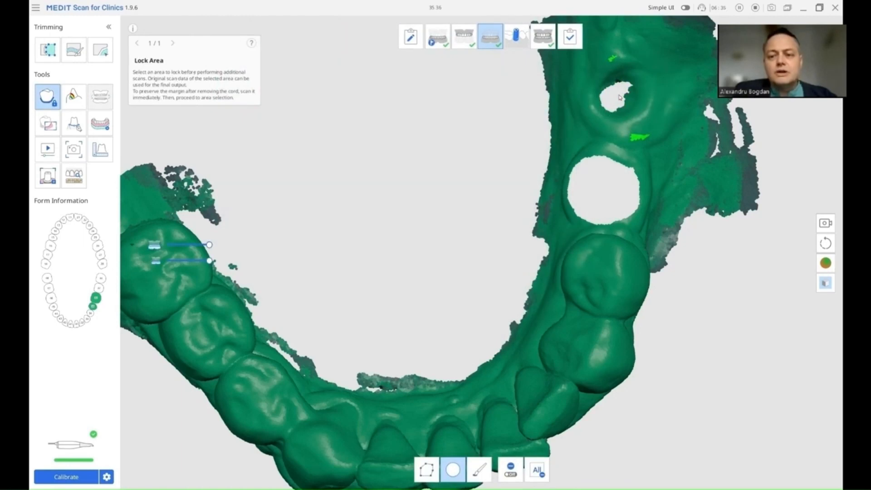
left_click(48, 122)
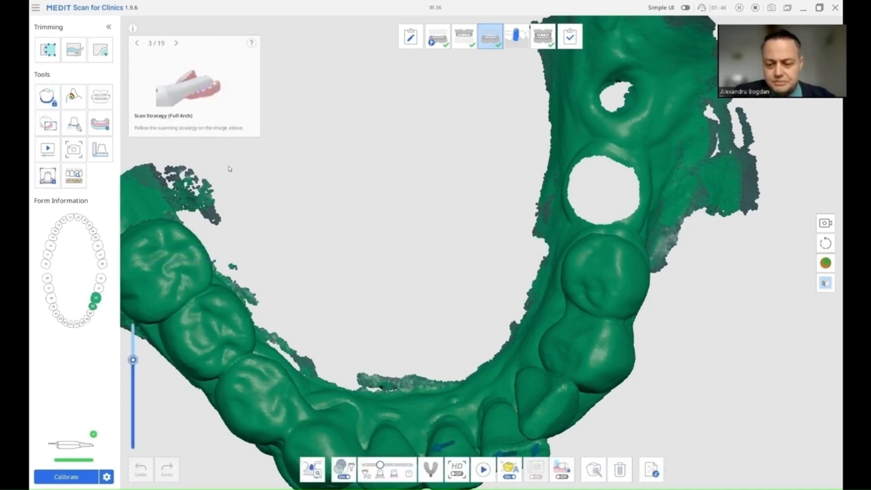
Scan fresh data into the second abutment hole, then stop scanning
left_click(481, 469)
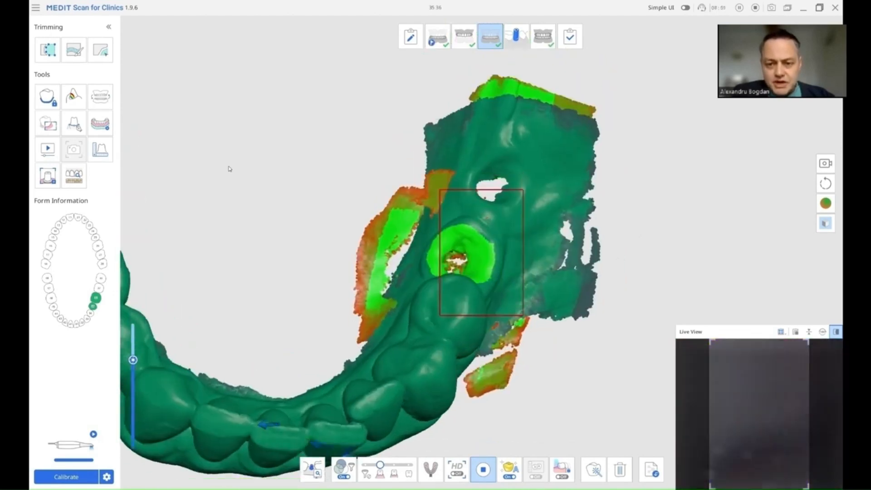
left_click(481, 469)
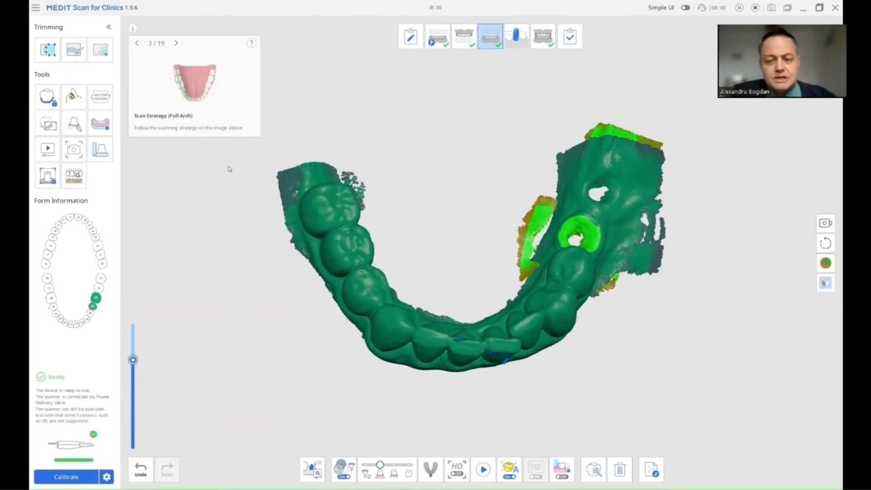
Switch to the scan-body stage with scanning depth set to 20
left_click(515, 36)
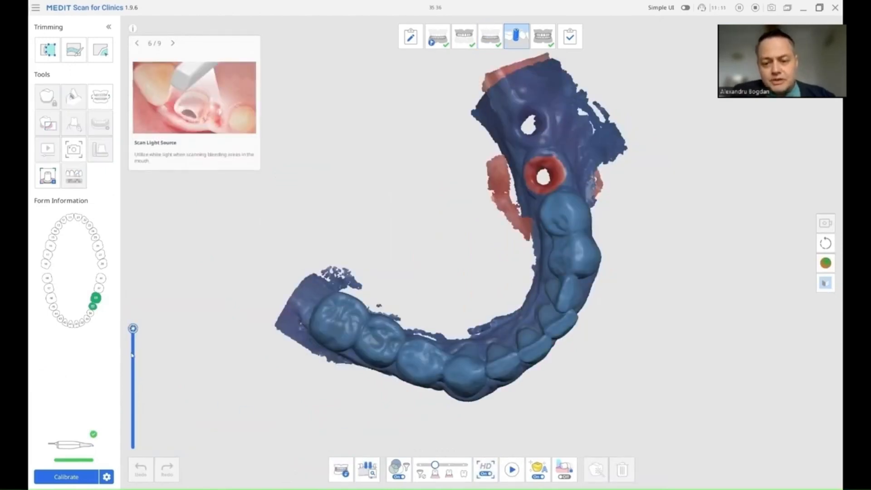
left_click_drag(132, 329, 132, 359)
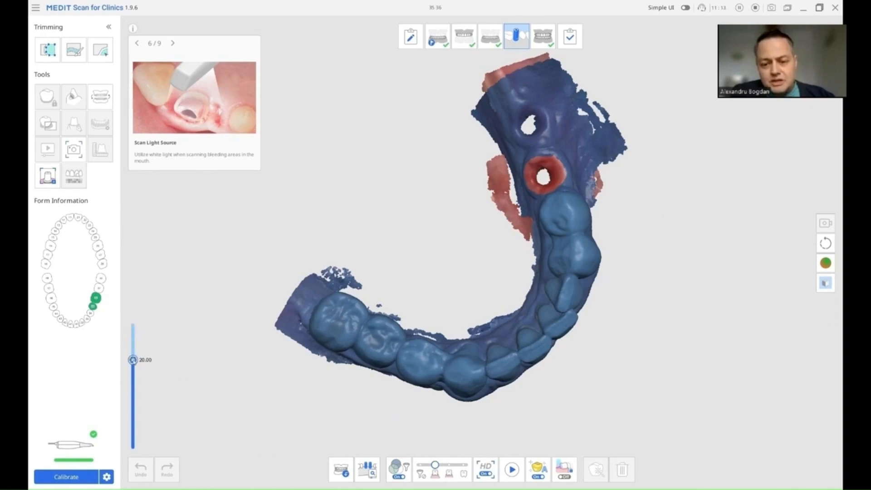